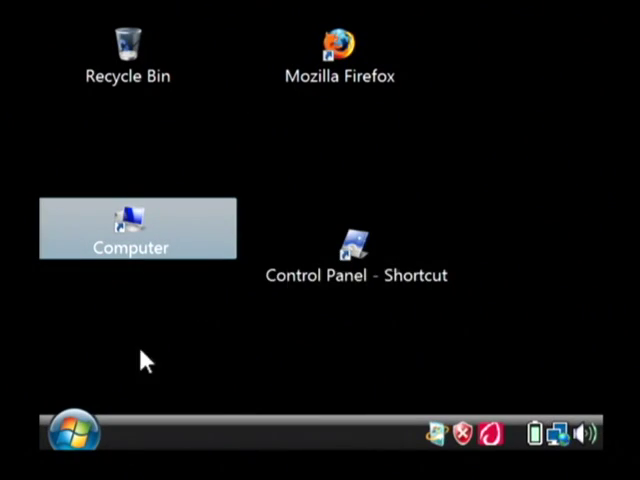
Launch Microsoft Office Excel 2007 from Start > All Programs > Microsoft Office
{"action": "left_click", "coordinate": [66, 432]}
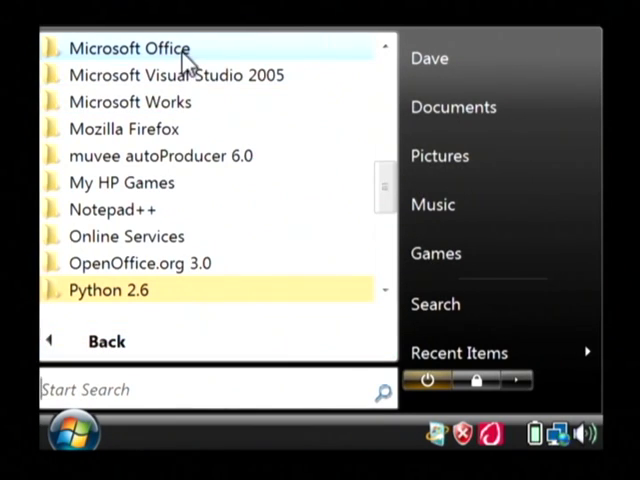
{"action": "left_click", "coordinate": [130, 48]}
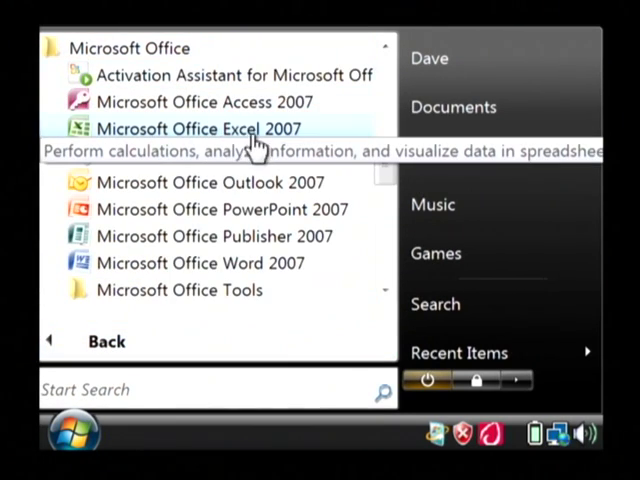
{"action": "left_click", "coordinate": [210, 128]}
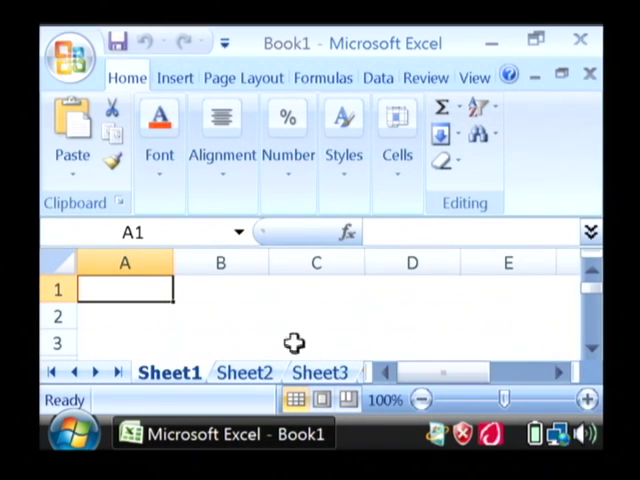
{"action": "mouse_move", "coordinate": [150, 288]}
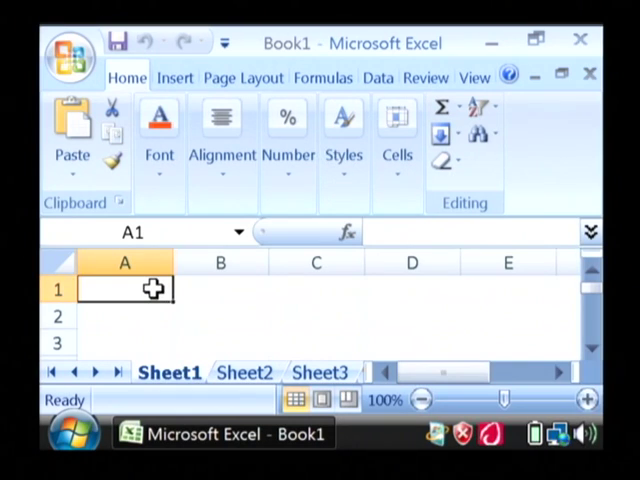
Enter the headers Employees, Sales and Repeat Customers in cells A1 to C1
{"action": "type", "text": "Emplo"}
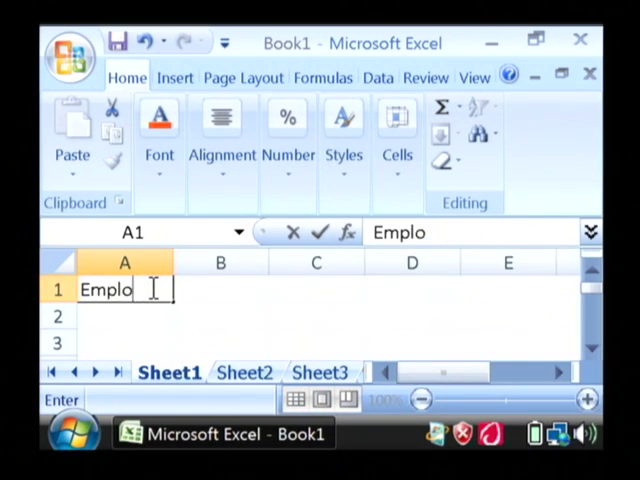
{"action": "type", "text": "yes"}
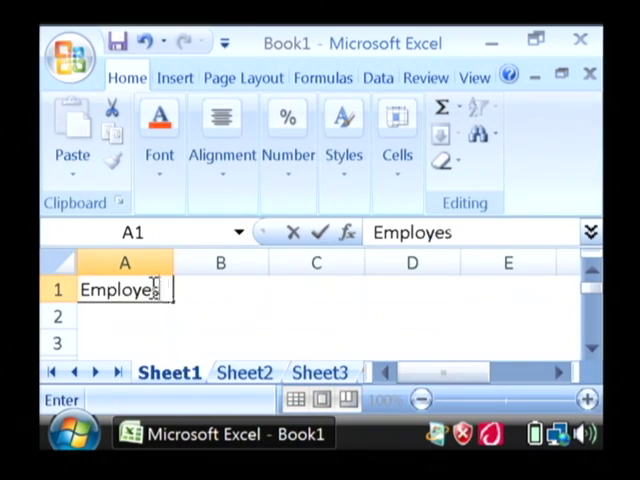
{"action": "type", "text": "Sales"}
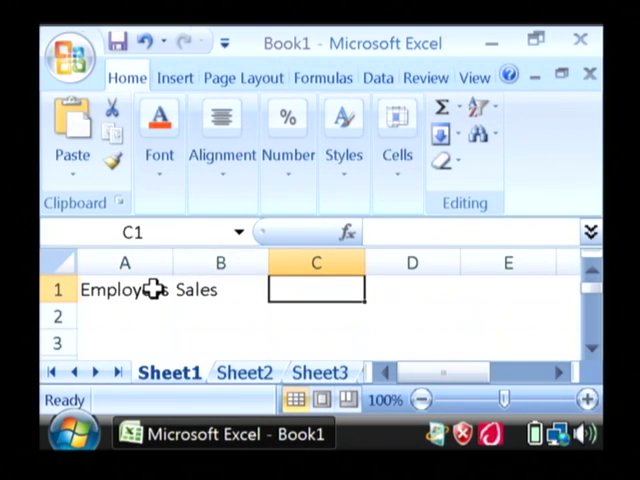
{"action": "type", "text": "Repeat"}
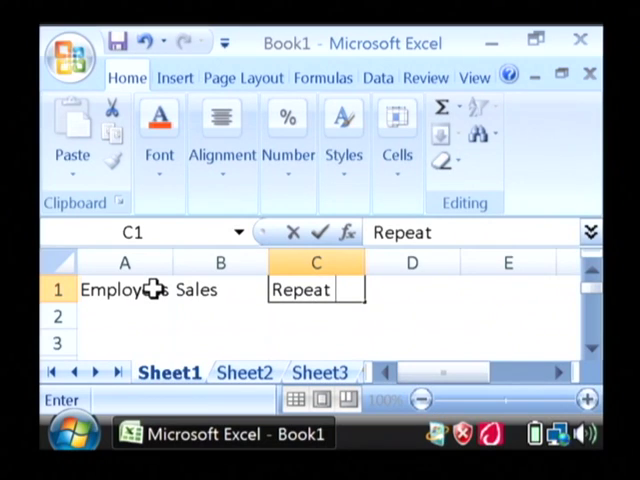
{"action": "type", "text": "Customers"}
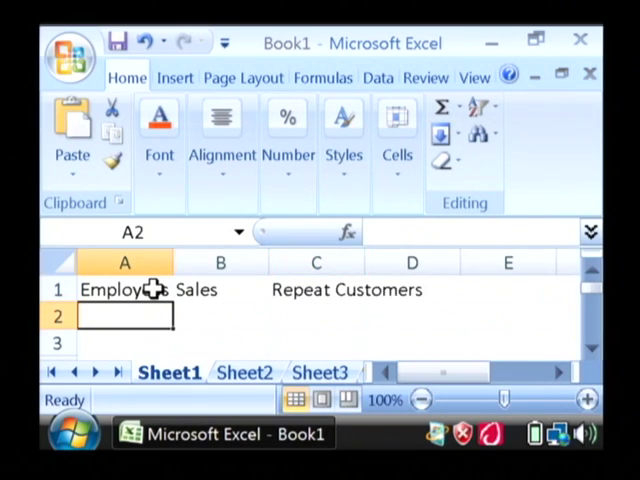
Enter David with 120 sales and Tom's row of sales figures below the headers
{"action": "type", "text": "David"}
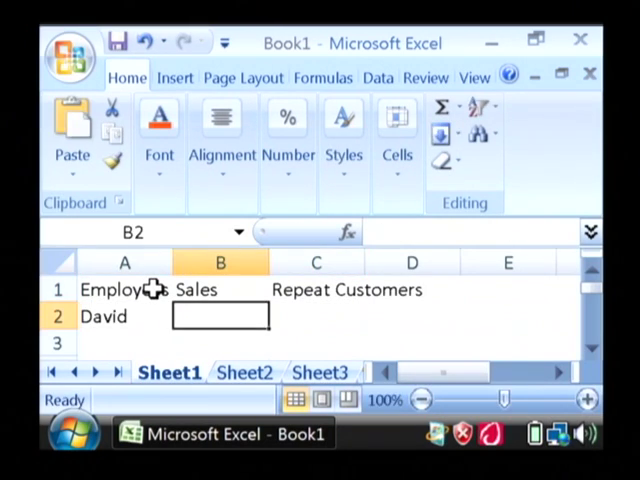
{"action": "type", "text": "120"}
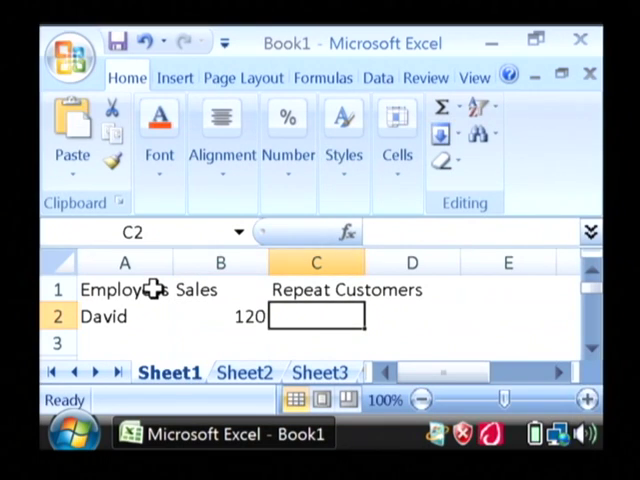
{"action": "type", "text": "Tom"}
{"action": "left_click", "coordinate": [220, 344]}
{"action": "type", "text": "75"}
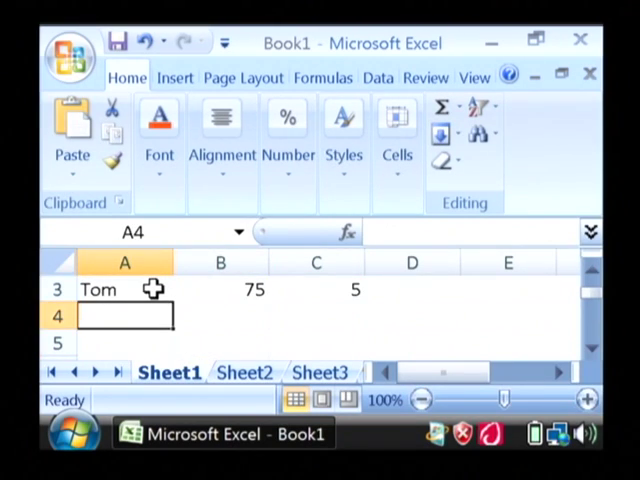
{"action": "type", "text": "120"}
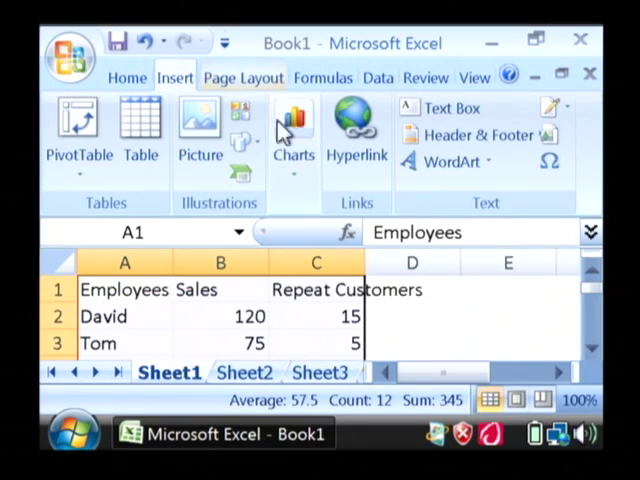
Insert a basic 2-D line chart of the table and select it for copying into Paint
{"action": "left_click", "coordinate": [294, 126]}
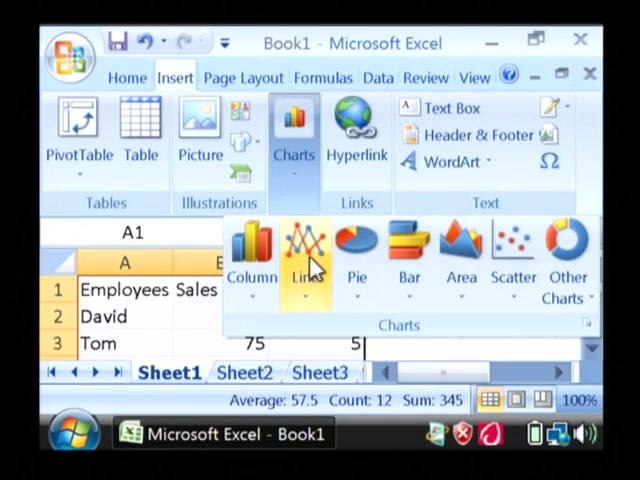
{"action": "left_click", "coordinate": [304, 256]}
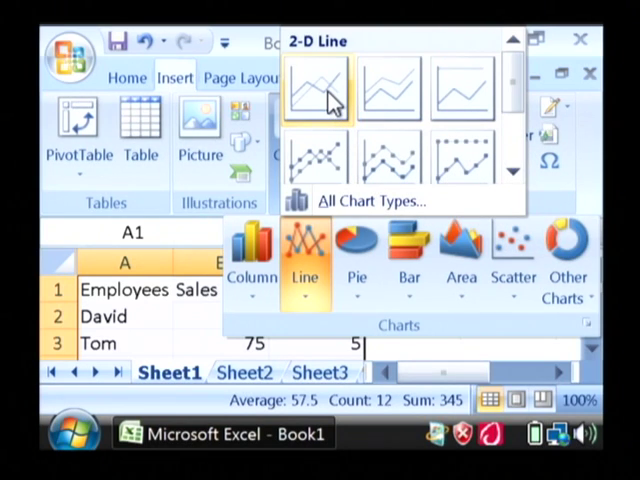
{"action": "left_click", "coordinate": [316, 90]}
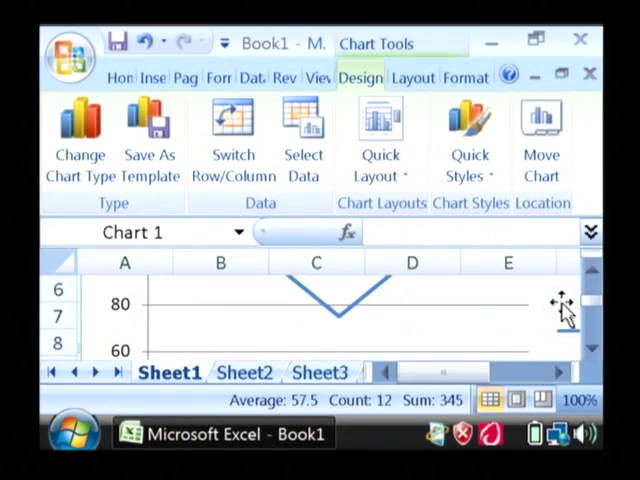
{"action": "left_click", "coordinate": [334, 432]}
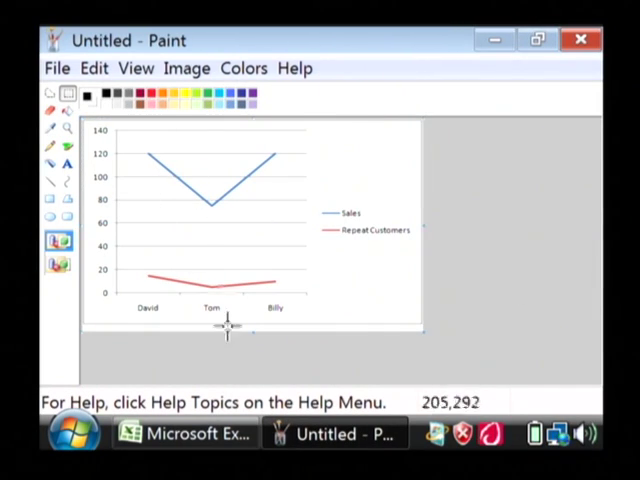
{"action": "mouse_move", "coordinate": [310, 284]}
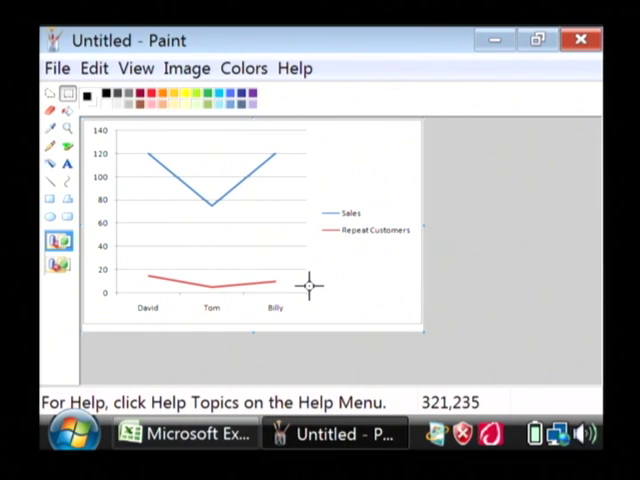